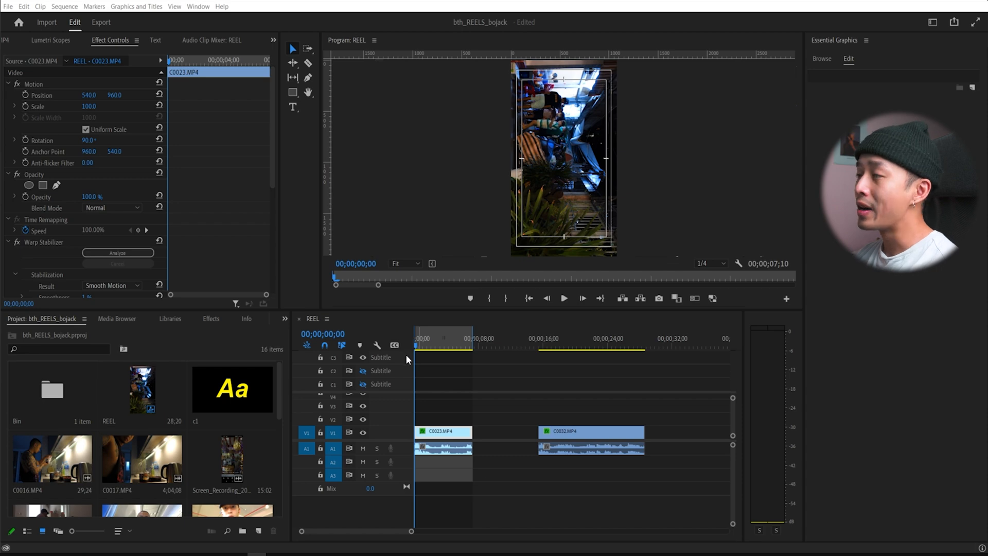
# Preview the footage, then show the sequence transcript in the Text panel's Transcript view
pyautogui.click(428, 339)
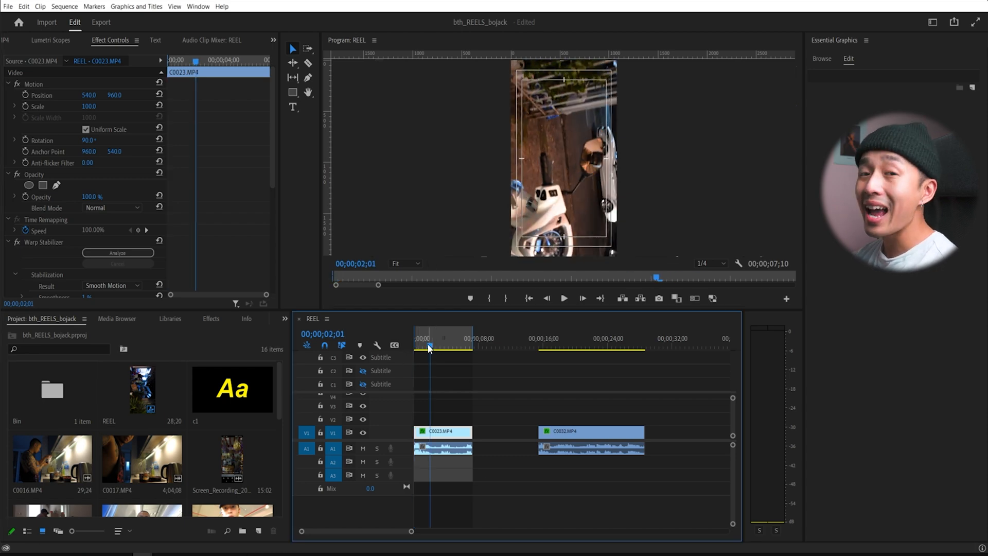
pyautogui.click(413, 338)
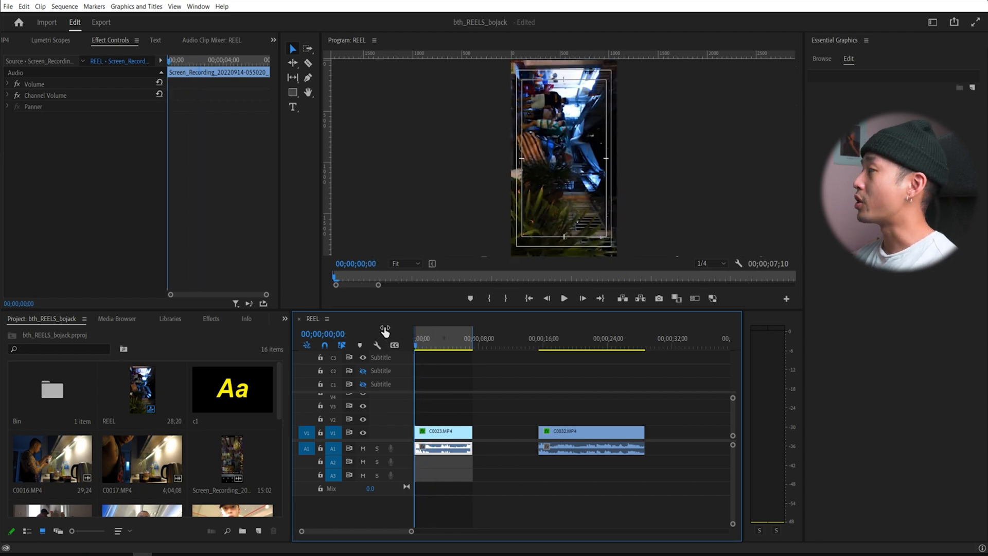
pyautogui.click(933, 22)
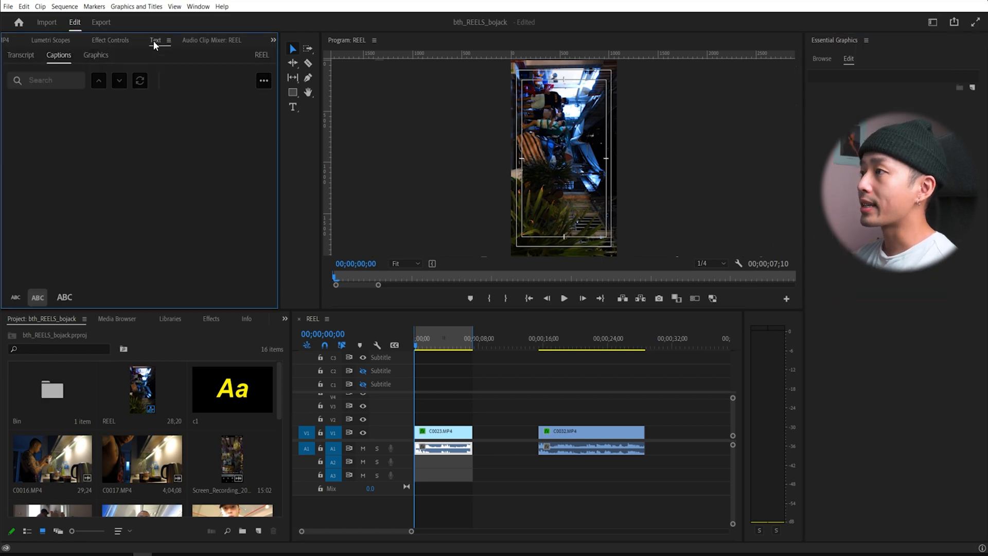
pyautogui.click(20, 56)
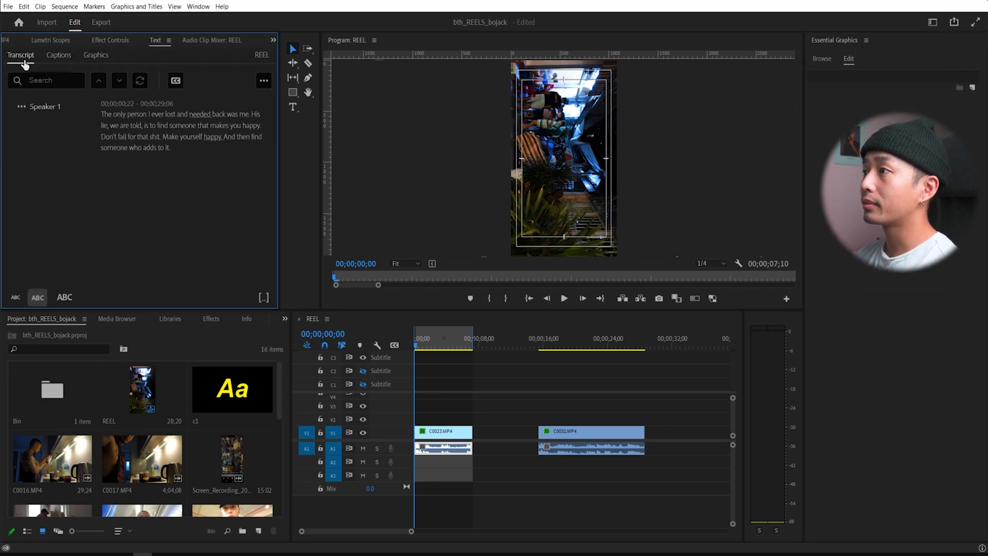
# Re-transcribe the sequence from the Mix audio track and run the transcription
pyautogui.click(264, 81)
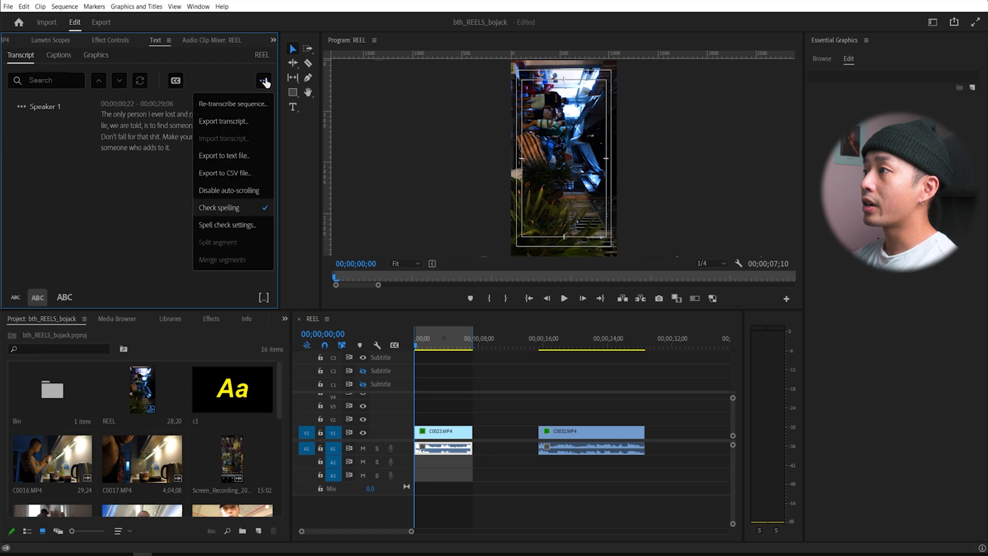
pyautogui.click(234, 104)
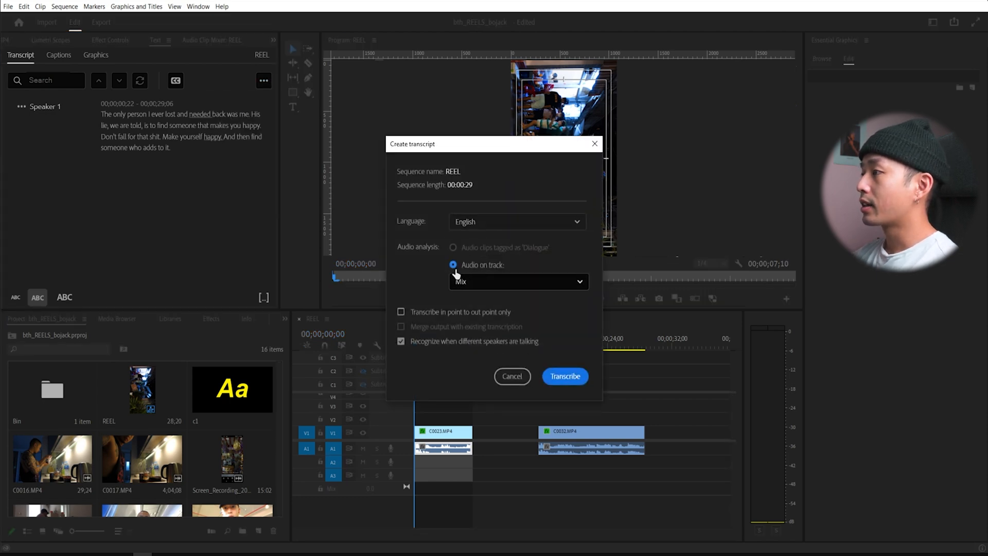
pyautogui.click(518, 281)
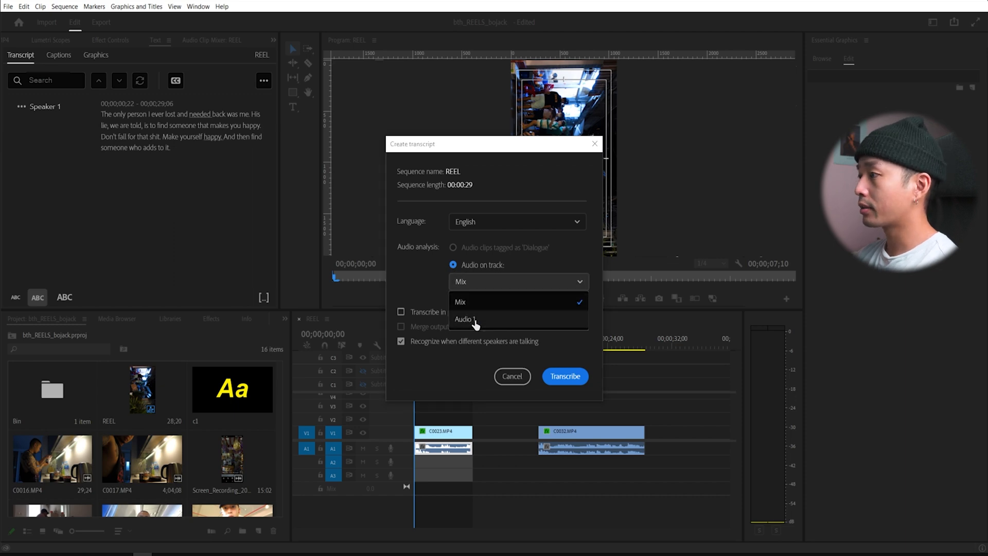
pyautogui.click(459, 301)
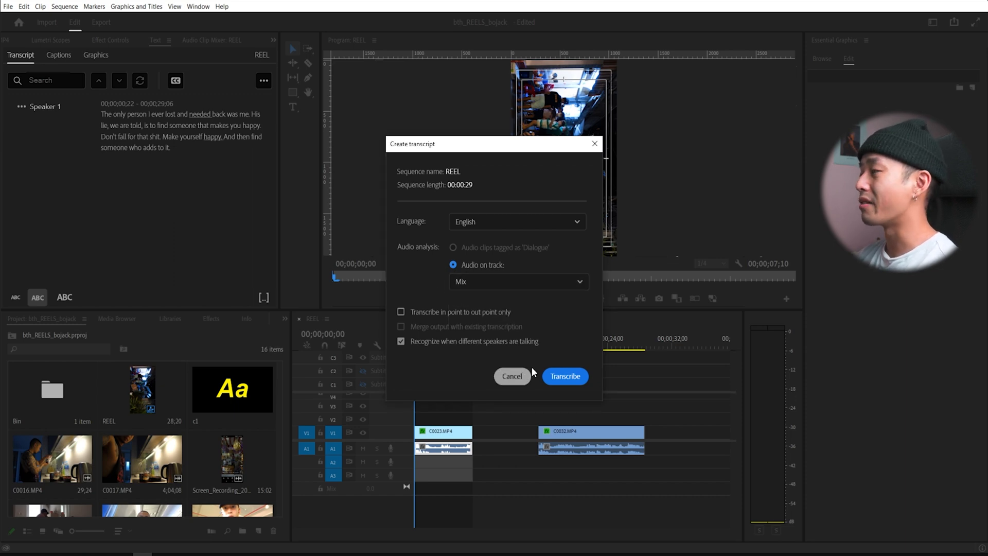
pyautogui.click(564, 377)
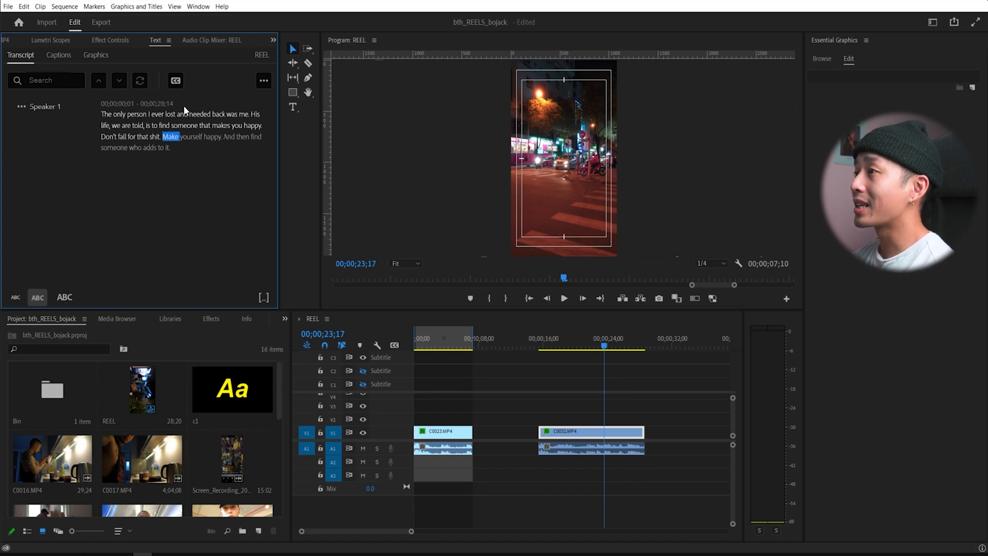
pyautogui.moveTo(174, 80)
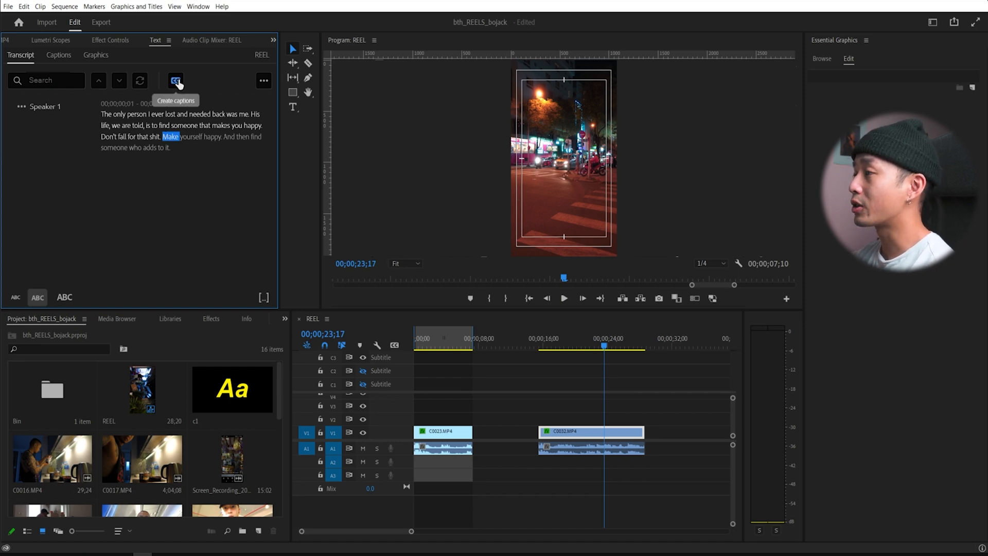
# Create Subtitle-format captions from the transcript using the custom style c1
pyautogui.click(176, 81)
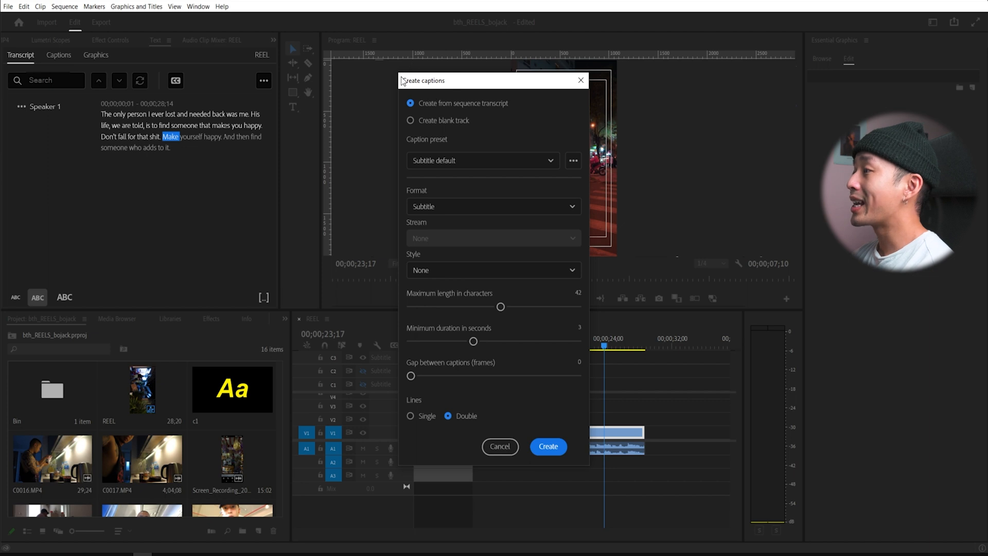
pyautogui.moveTo(474, 117)
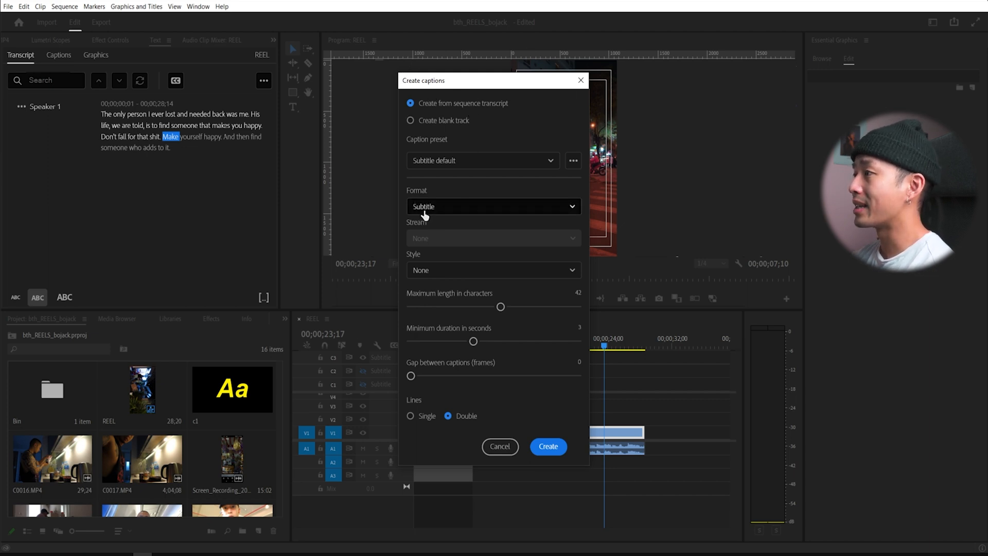
pyautogui.click(493, 270)
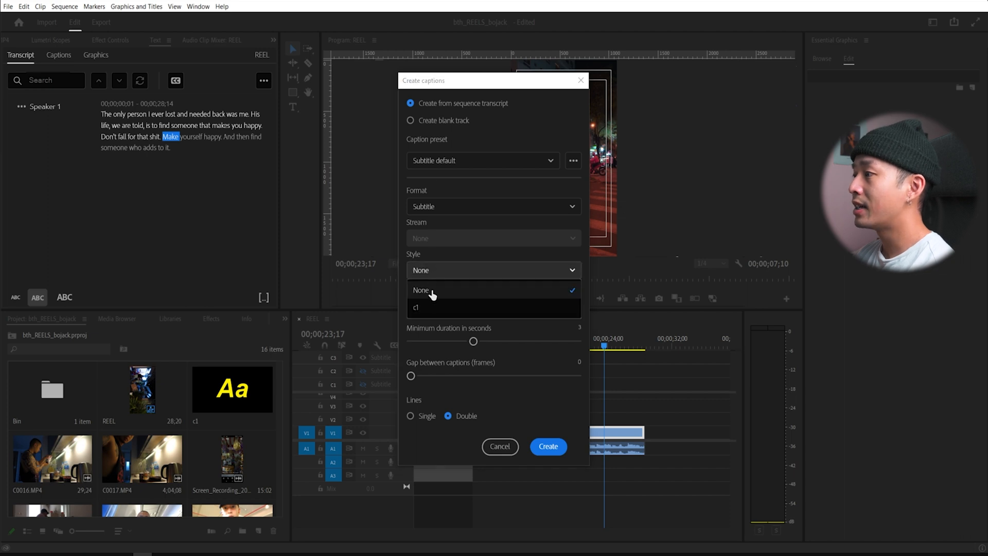
pyautogui.click(416, 308)
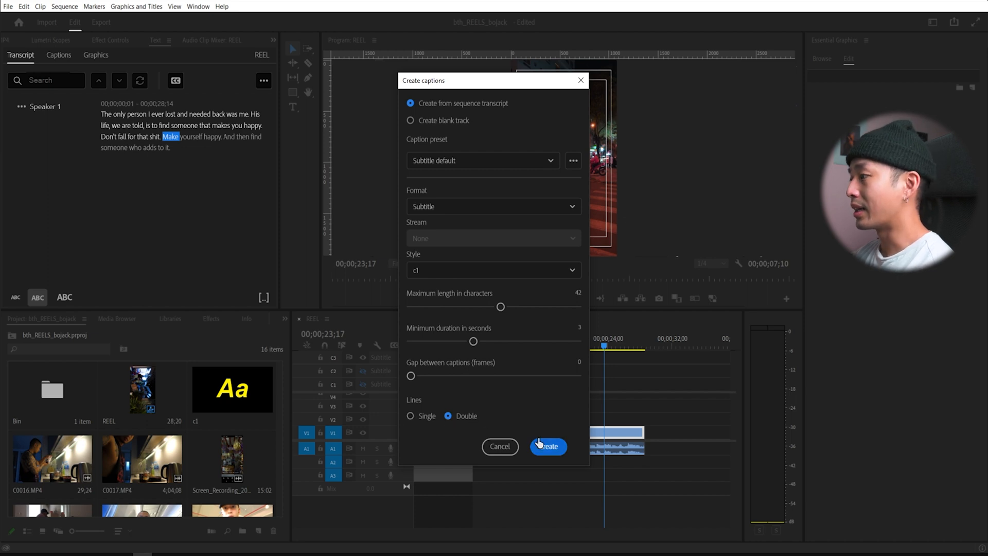
pyautogui.click(546, 445)
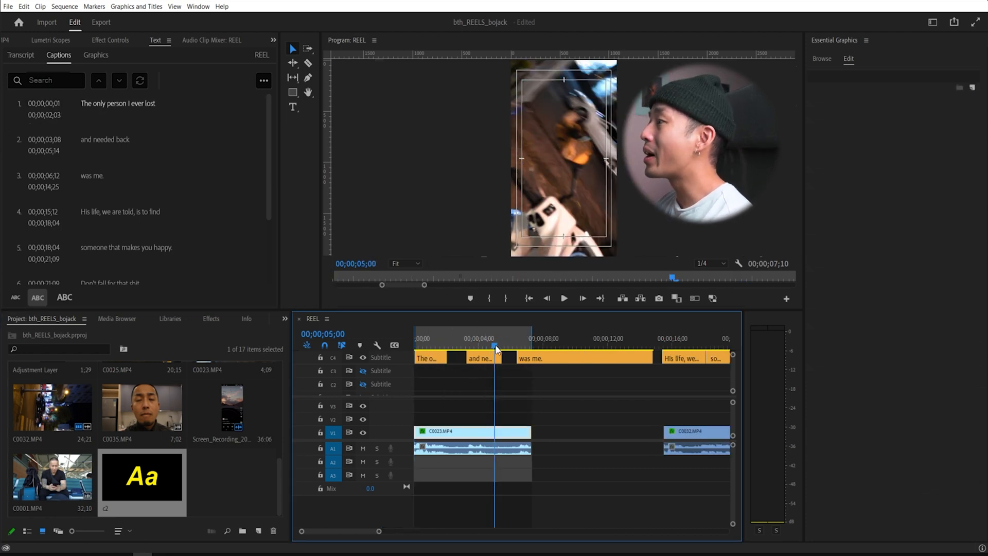
pyautogui.click(429, 339)
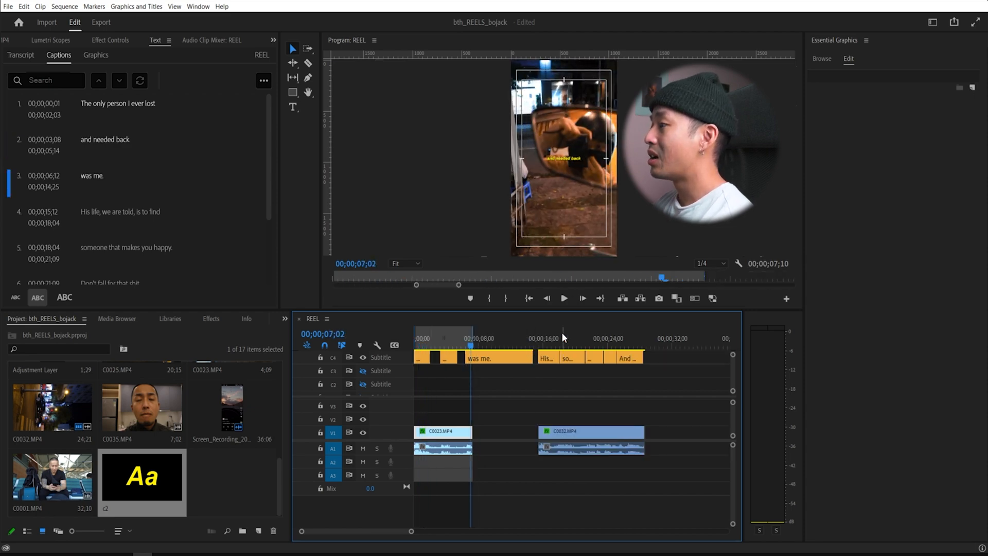
pyautogui.click(560, 339)
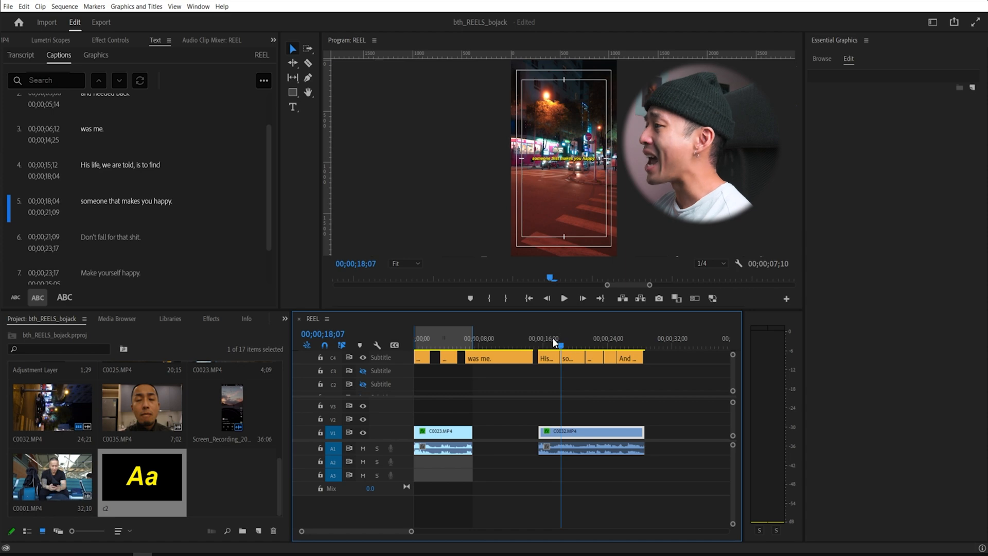